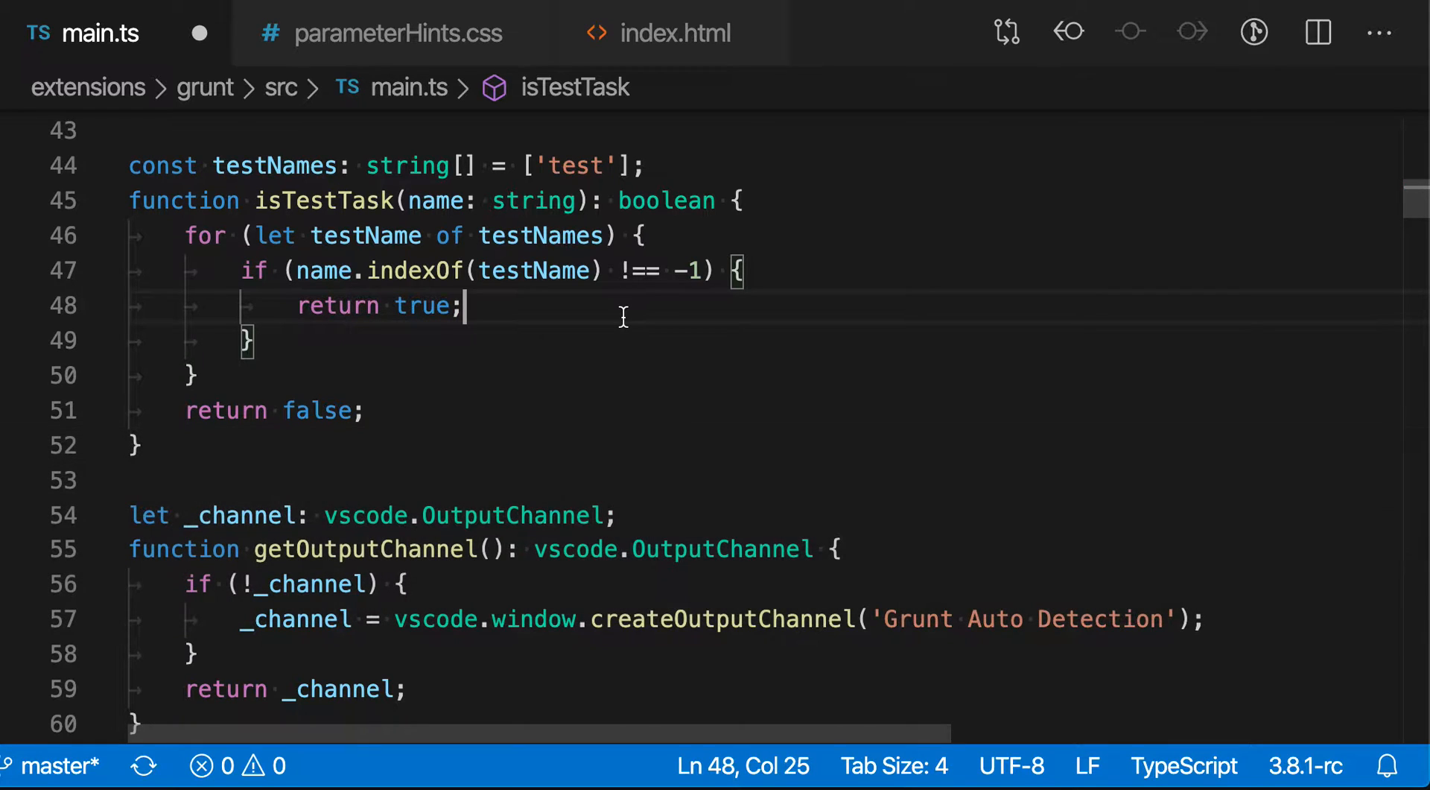
Select the for loop in isTestTask, lines 46–50 of main.ts.
key(cmd+/)
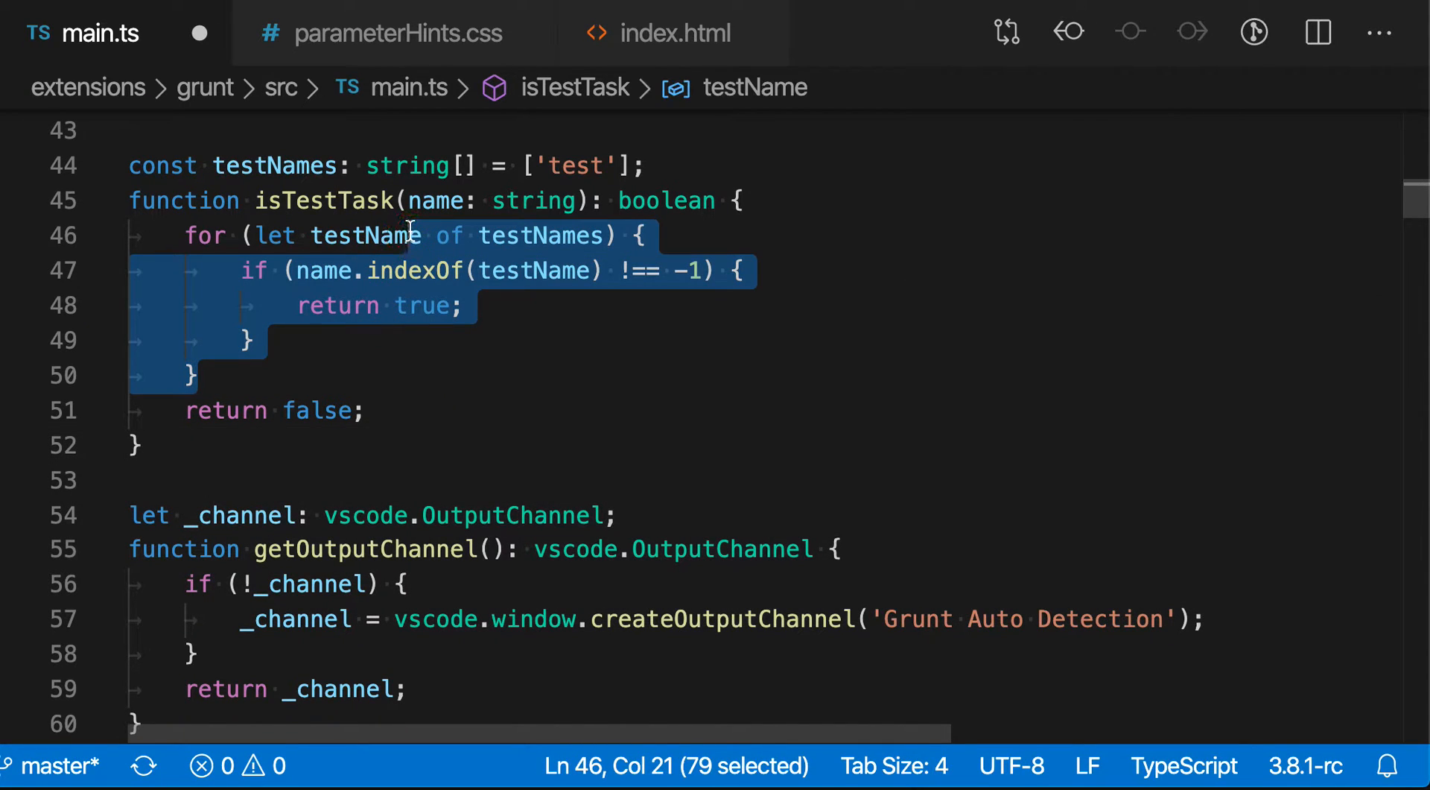
mouse_move(638, 523)
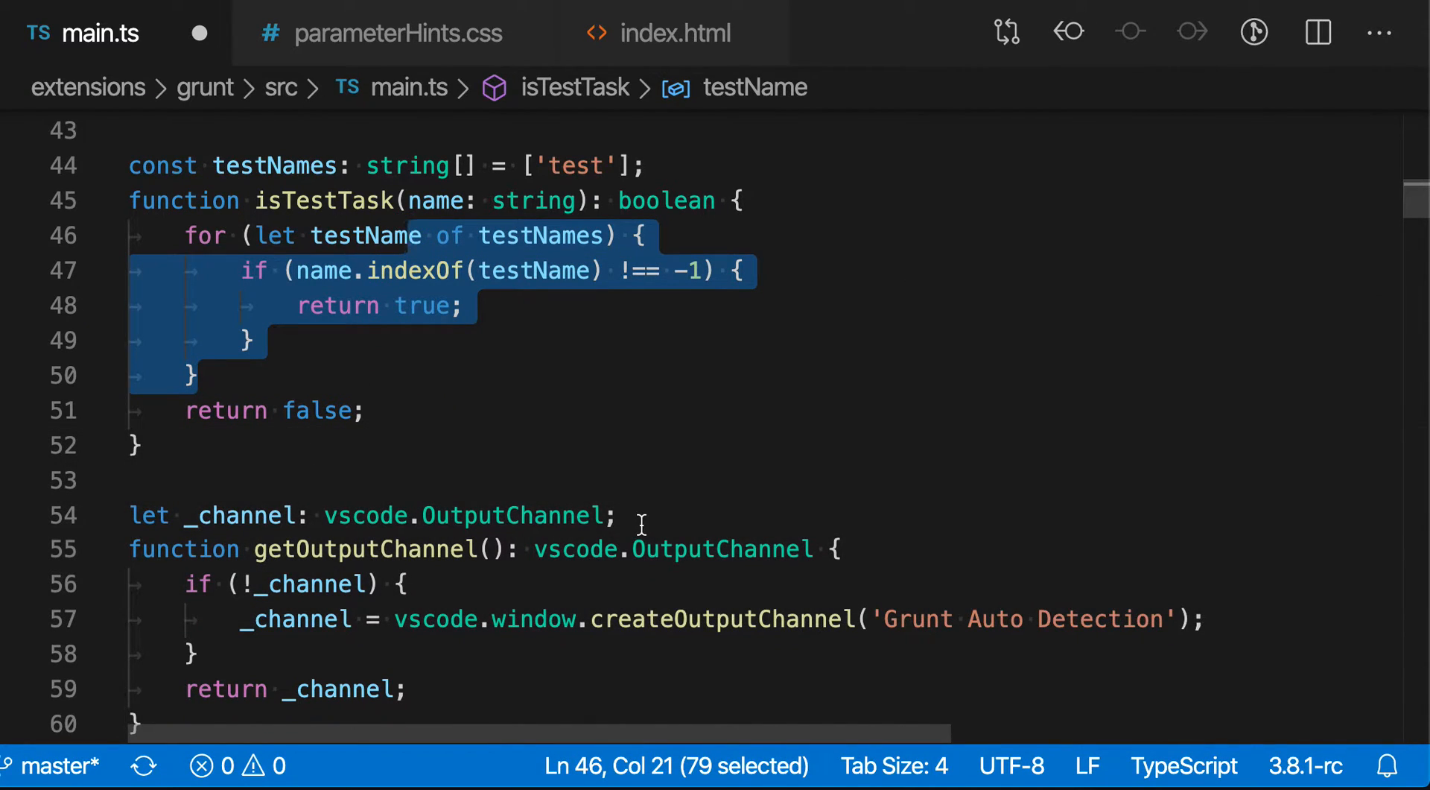
key(ctrl+/)
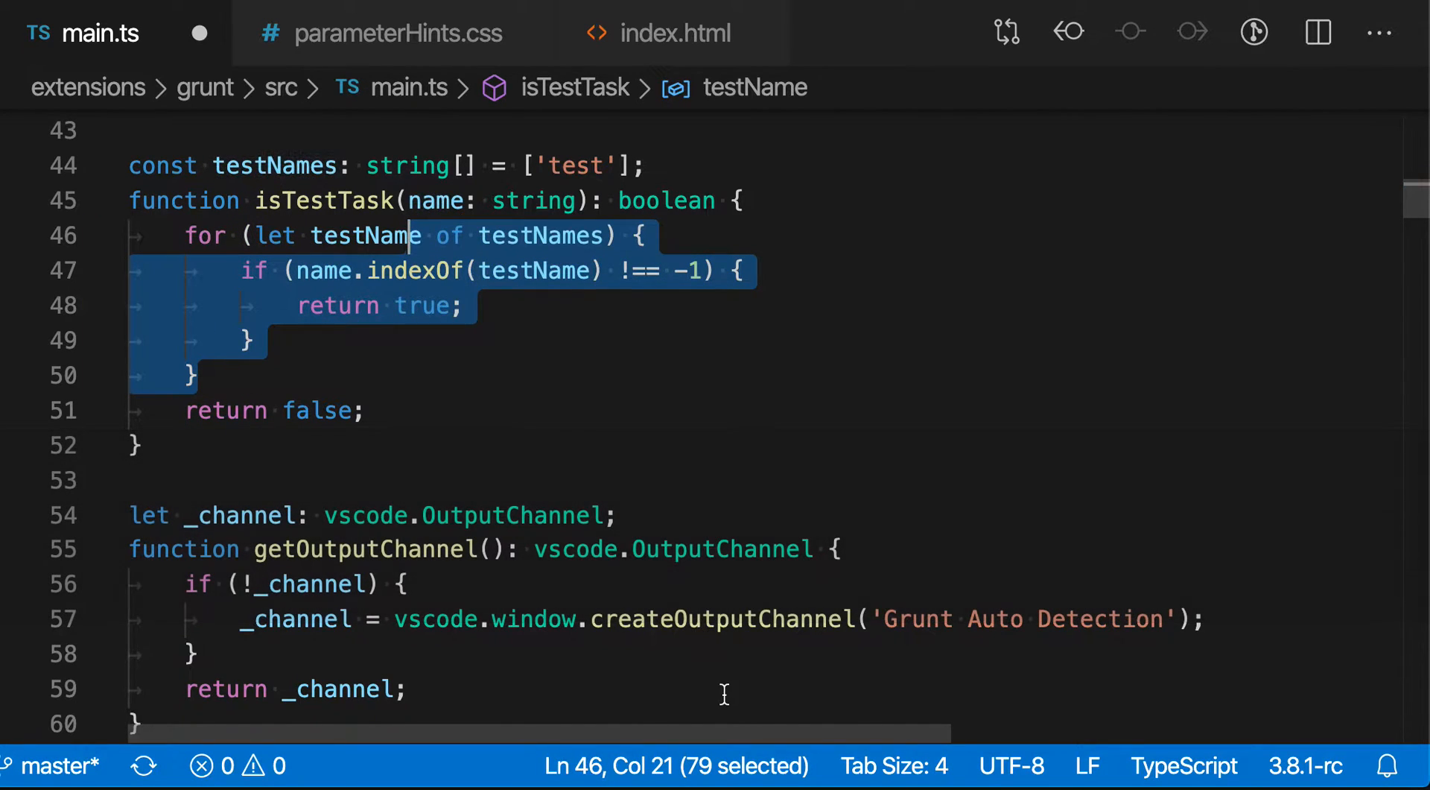
Wrap the first .parameter-hints-widget rule in parameterHints.css in a block comment.
click(398, 33)
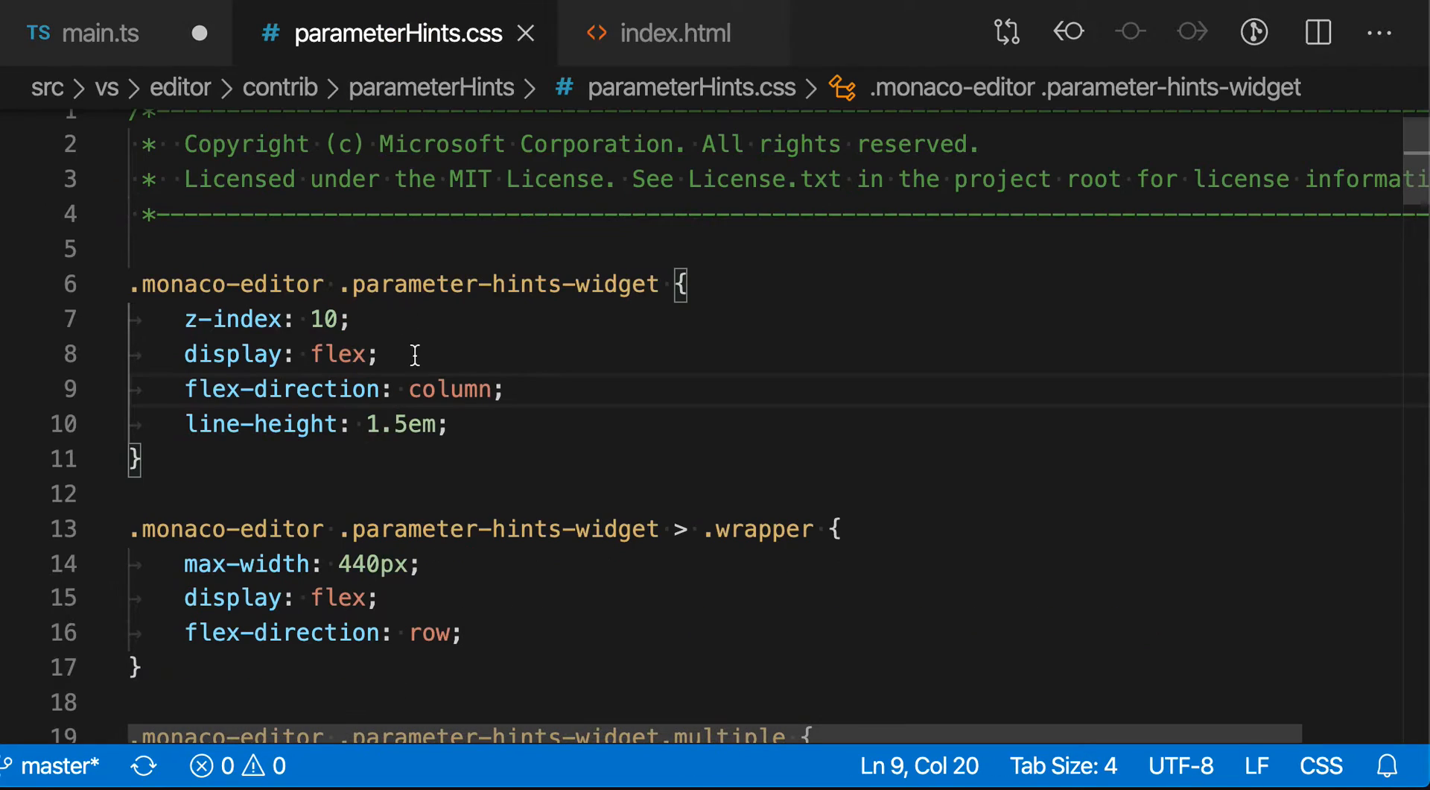
mouse_move(559, 319)
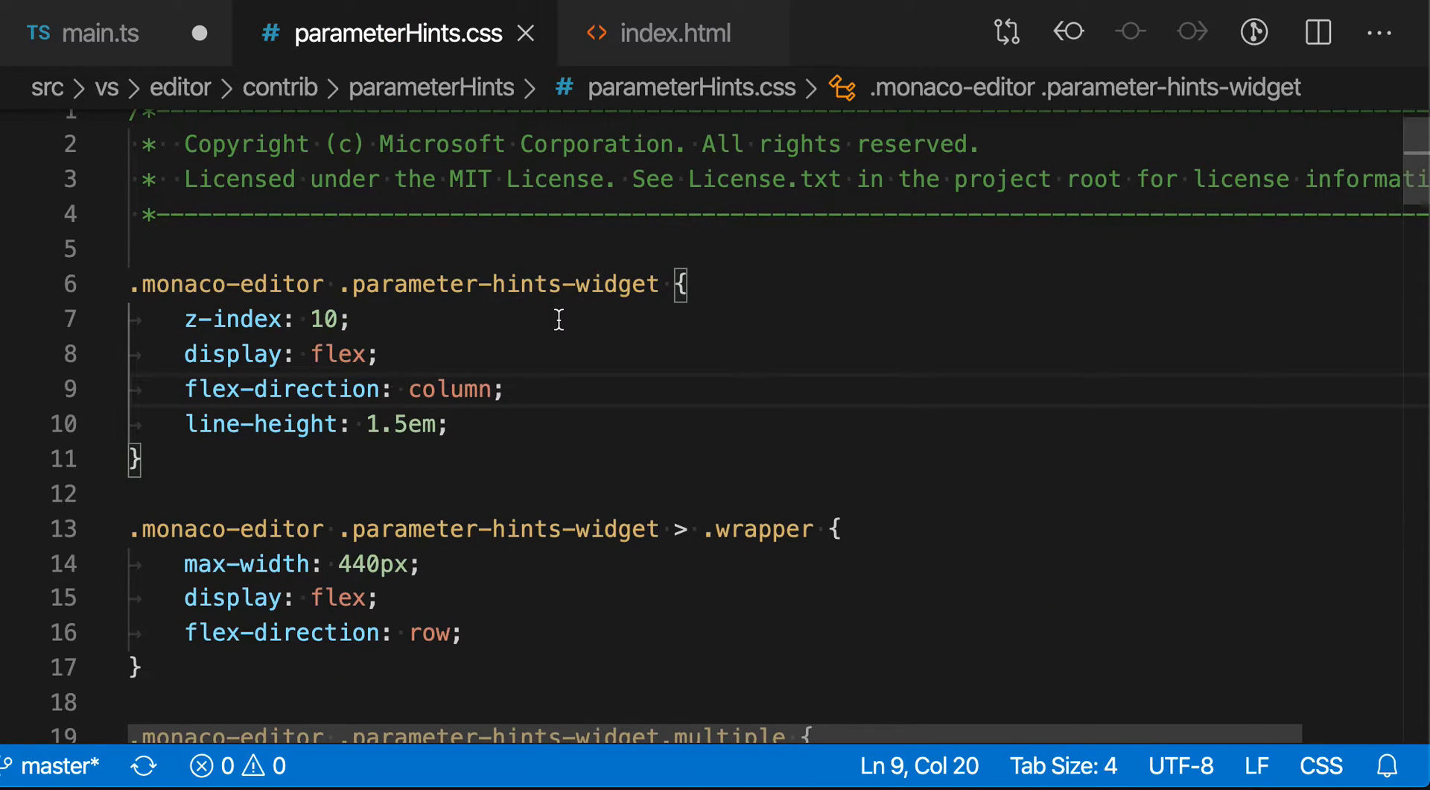
key(cmd+/)
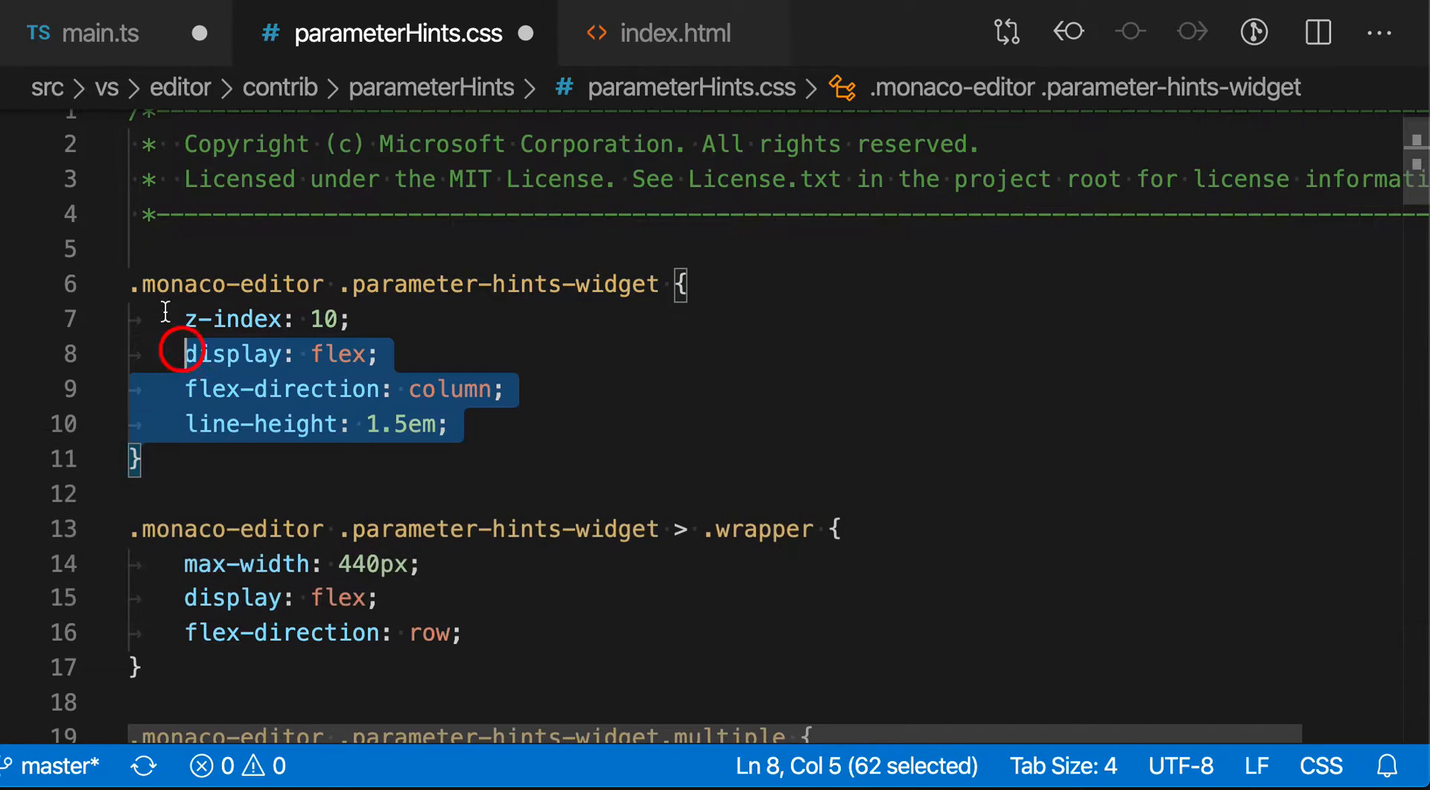
key(cmd+/)
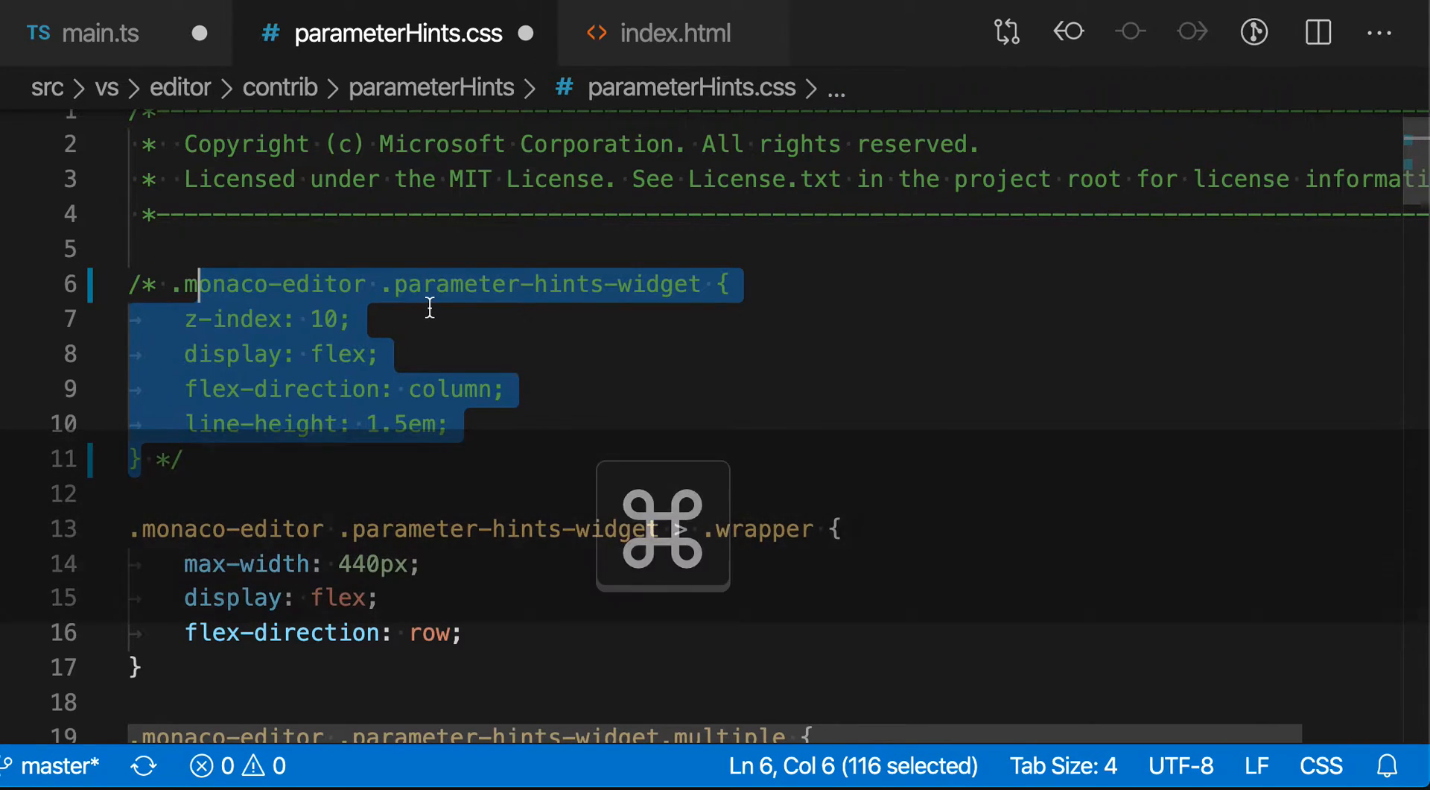
click(674, 33)
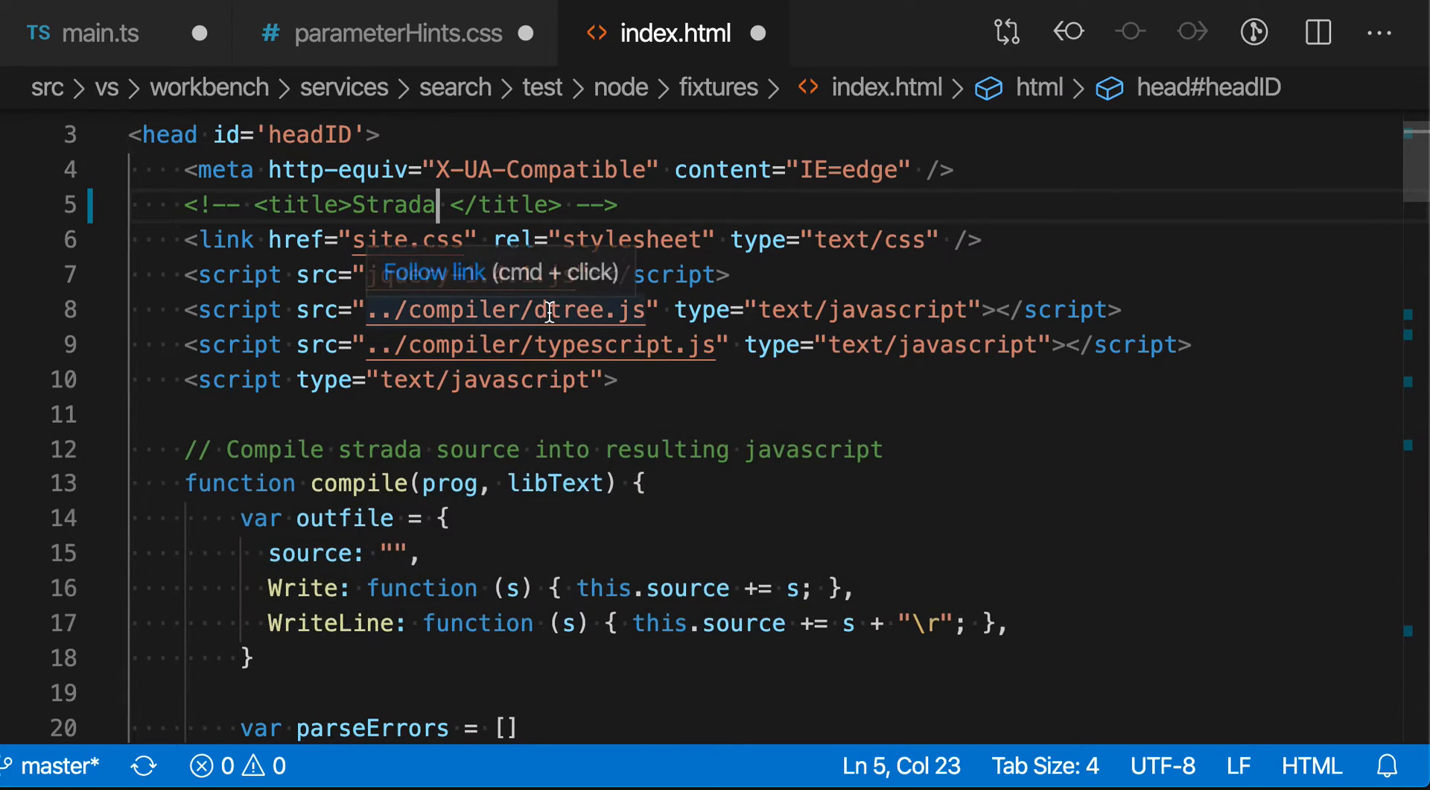
Scroll index.html down and place the caret on the source property line.
scroll(down, 3)
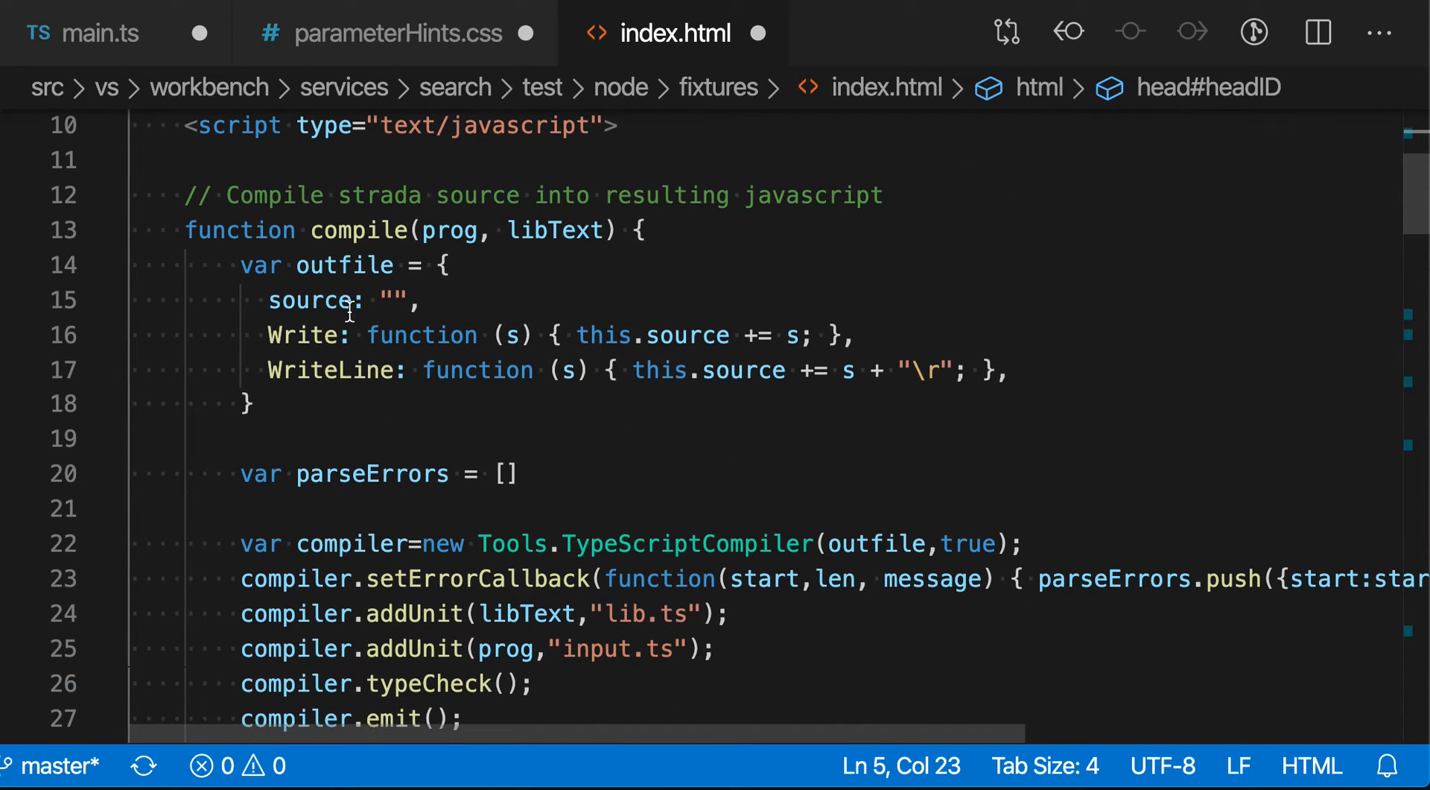
click(310, 300)
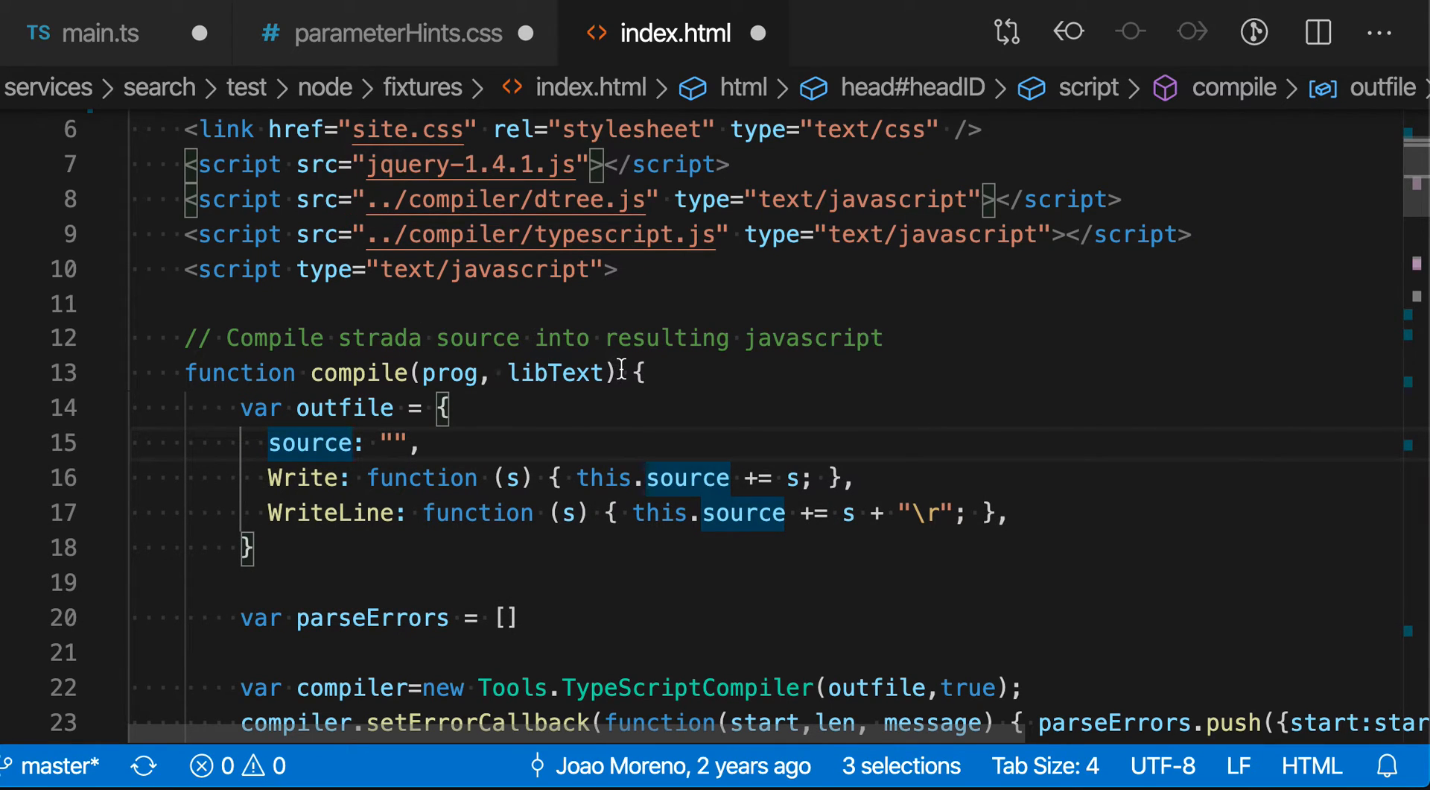
Line-comment the jQuery script, dtree script and source property lines at once.
key(ctrl+/)
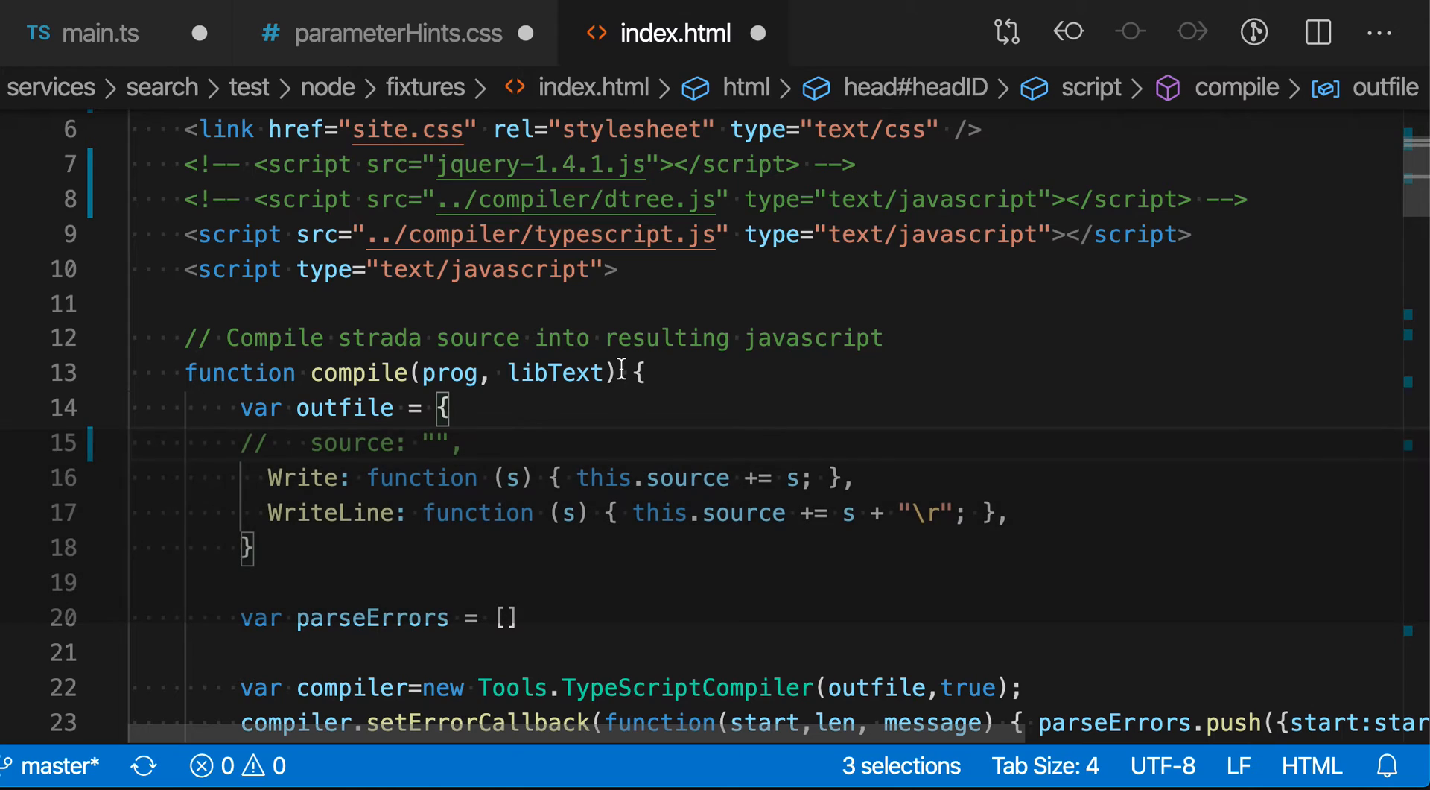